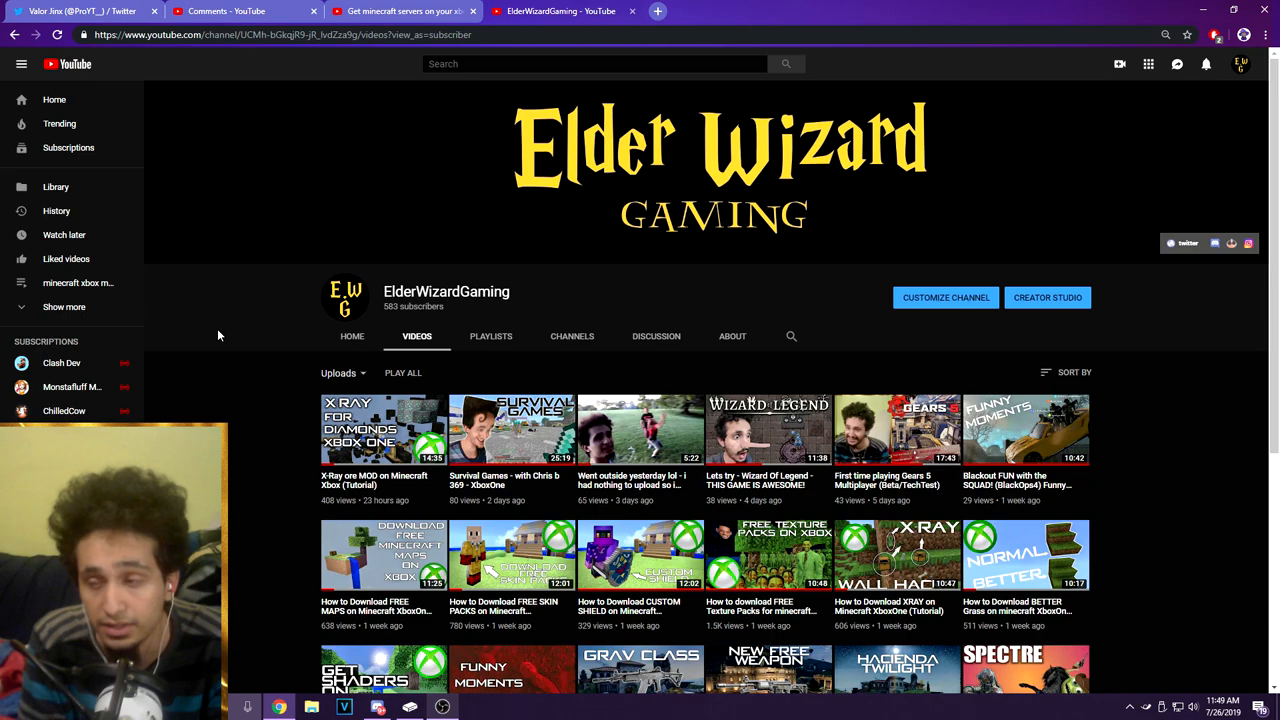
Open the Creator Studio Subscribers page listing the channel's public subscribers.
scroll("down", 3)
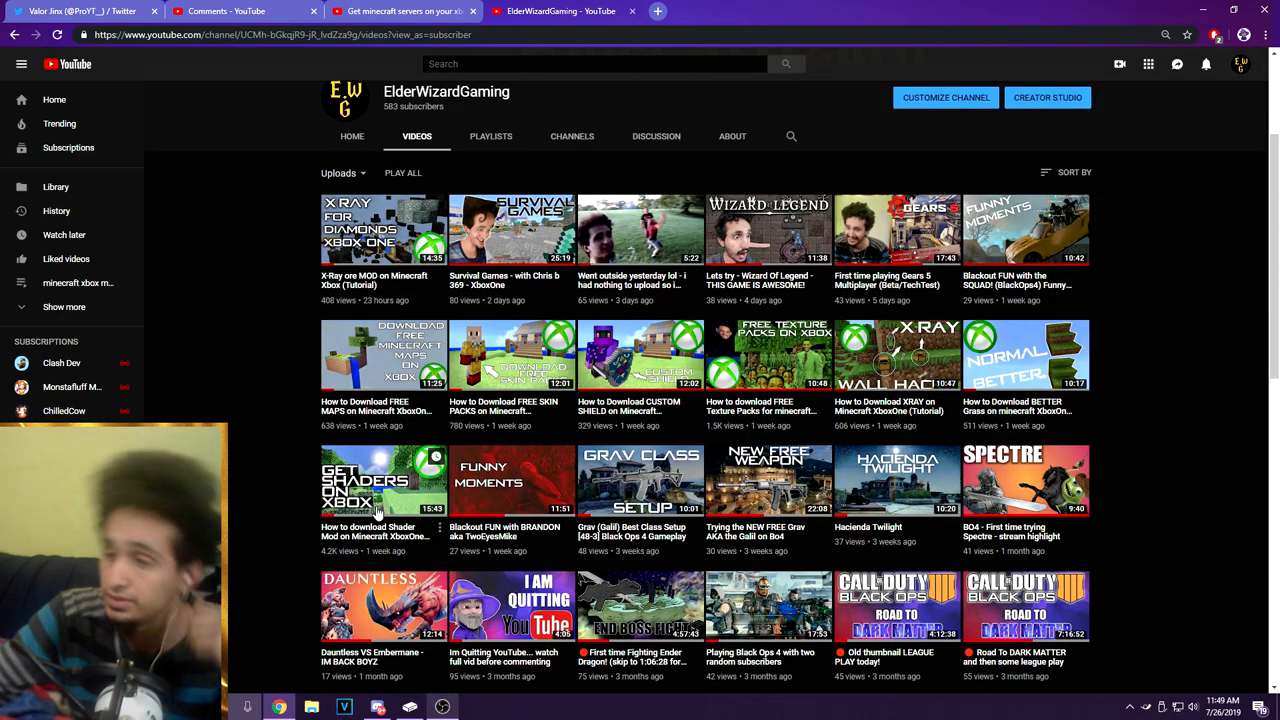
mouse_move(718, 348)
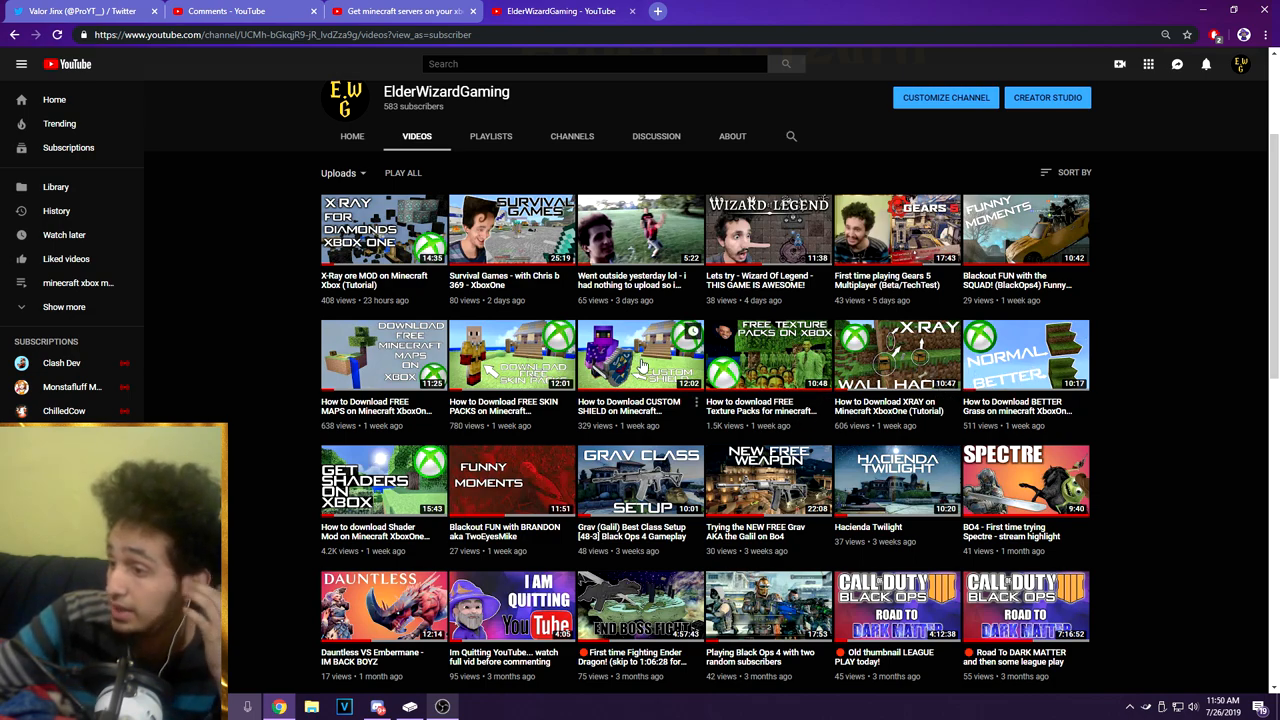
mouse_move(640, 368)
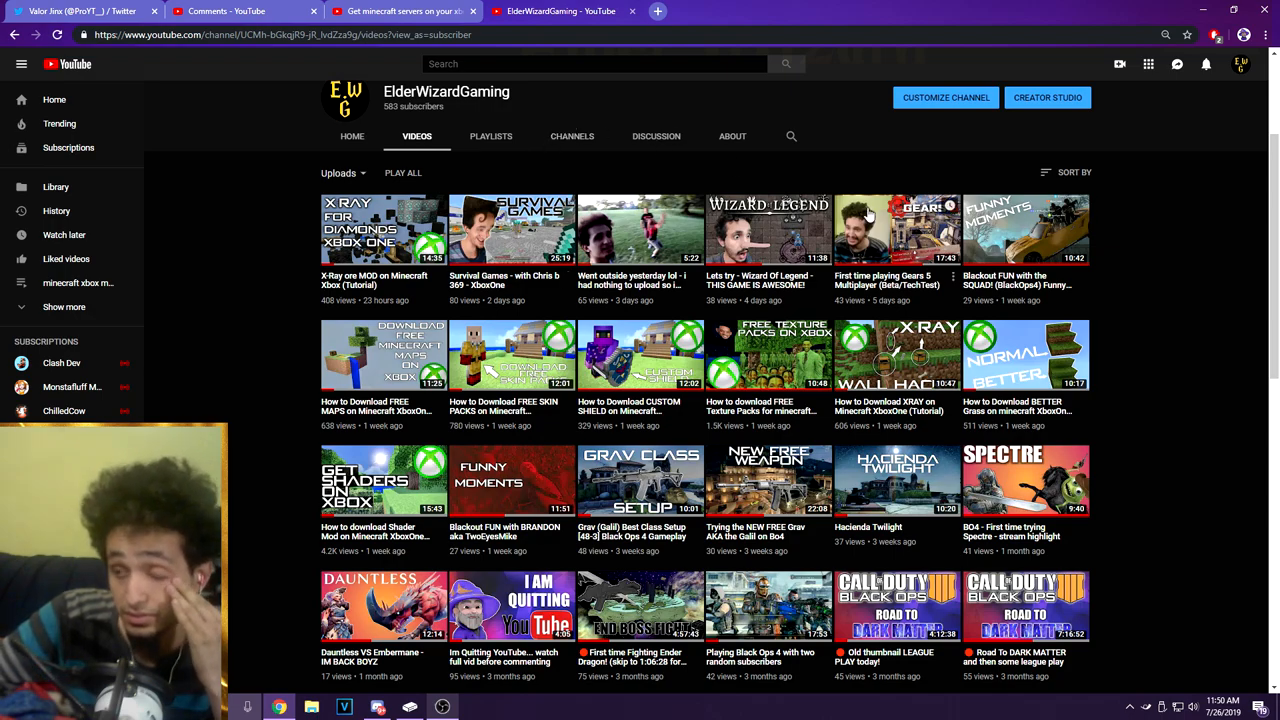
left_click(1048, 96)
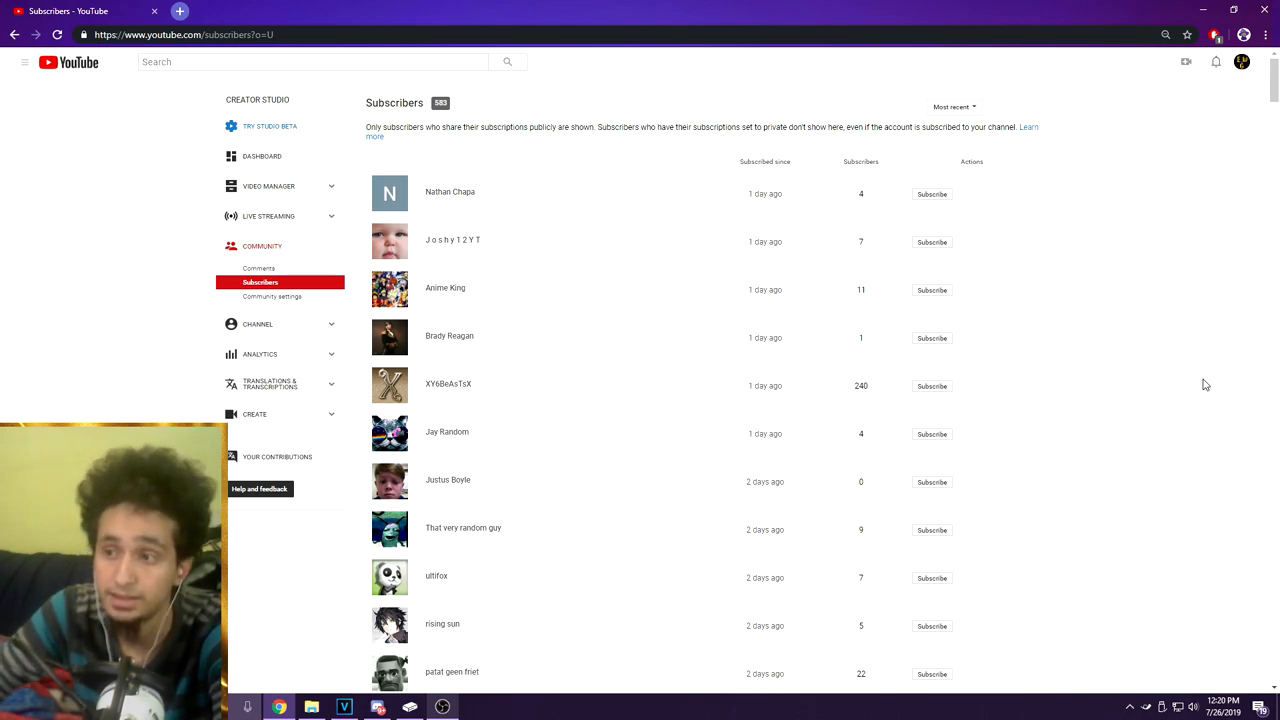
mouse_move(1244, 328)
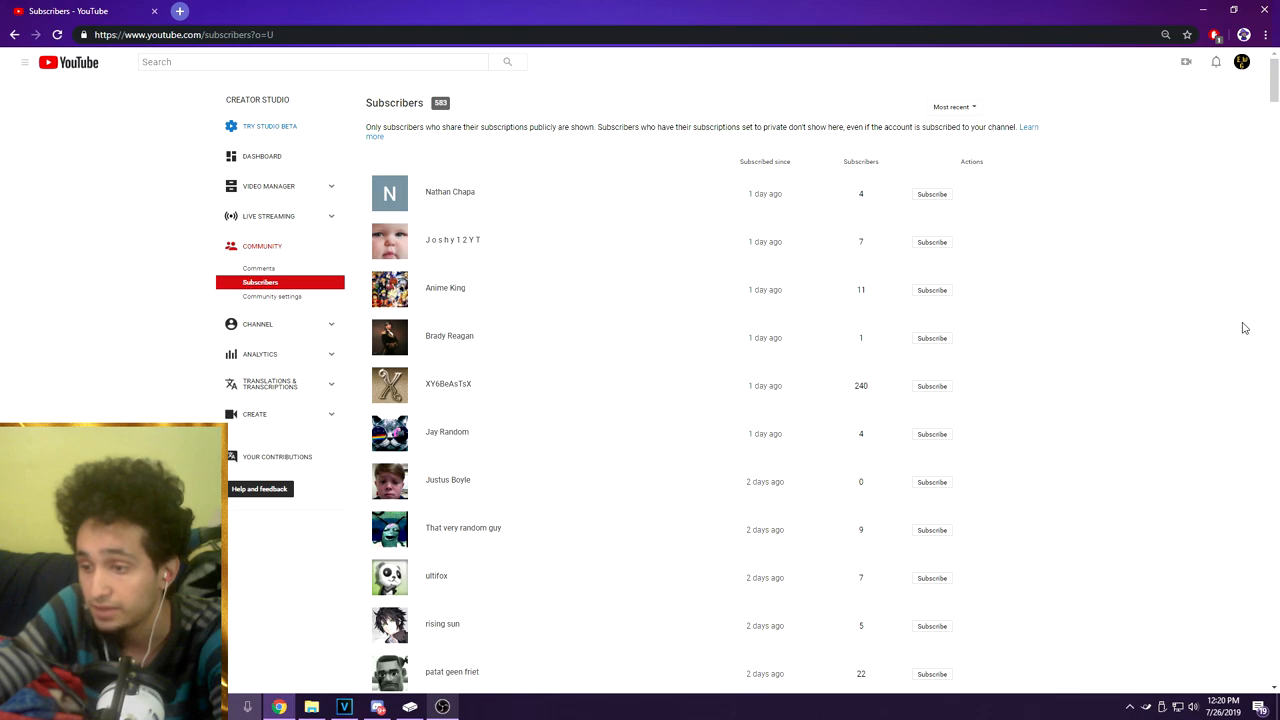
Scroll down the subscriber list to entries from one to six months ago.
scroll("down", 3)
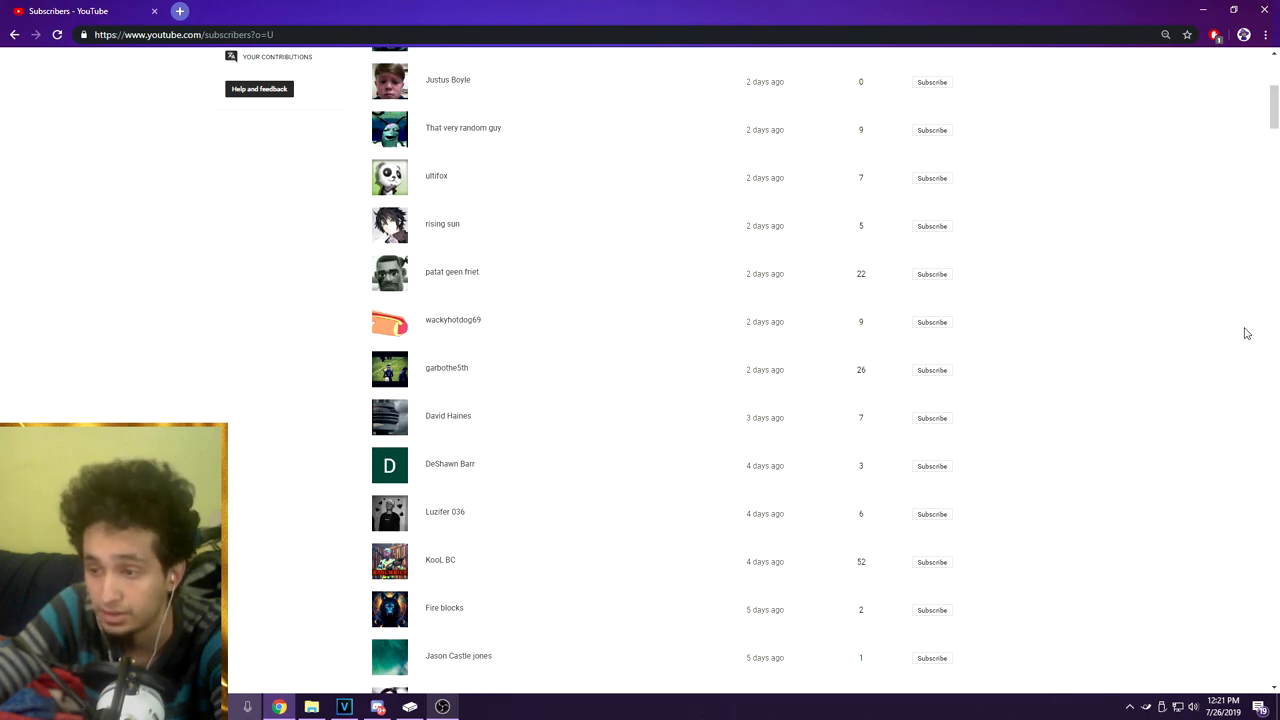
scroll("down", 3)
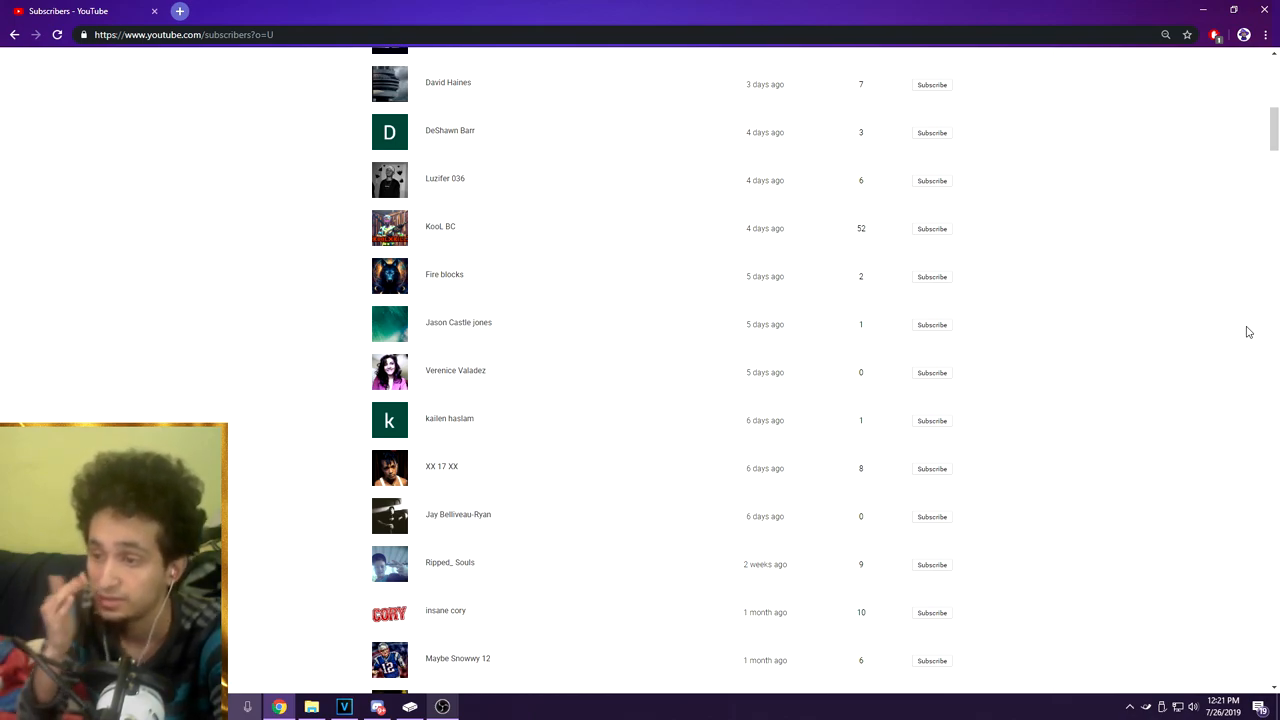
mouse_move(1098, 468)
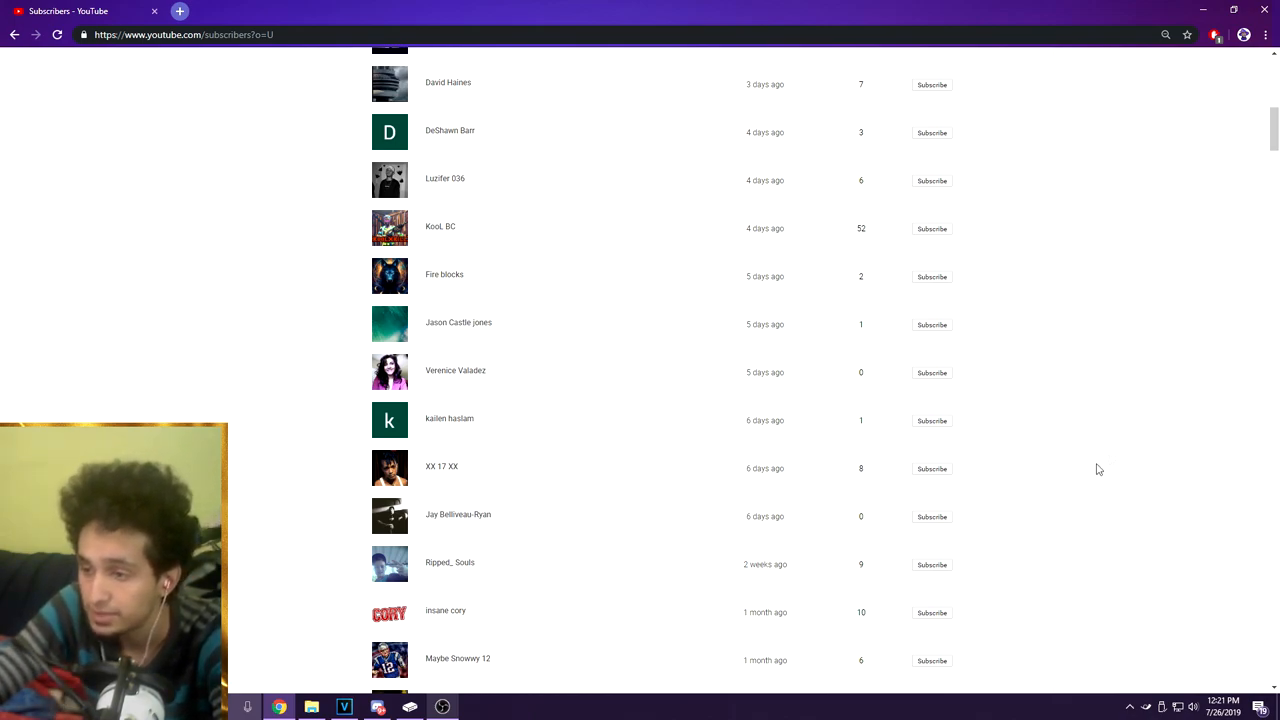
mouse_move(1204, 380)
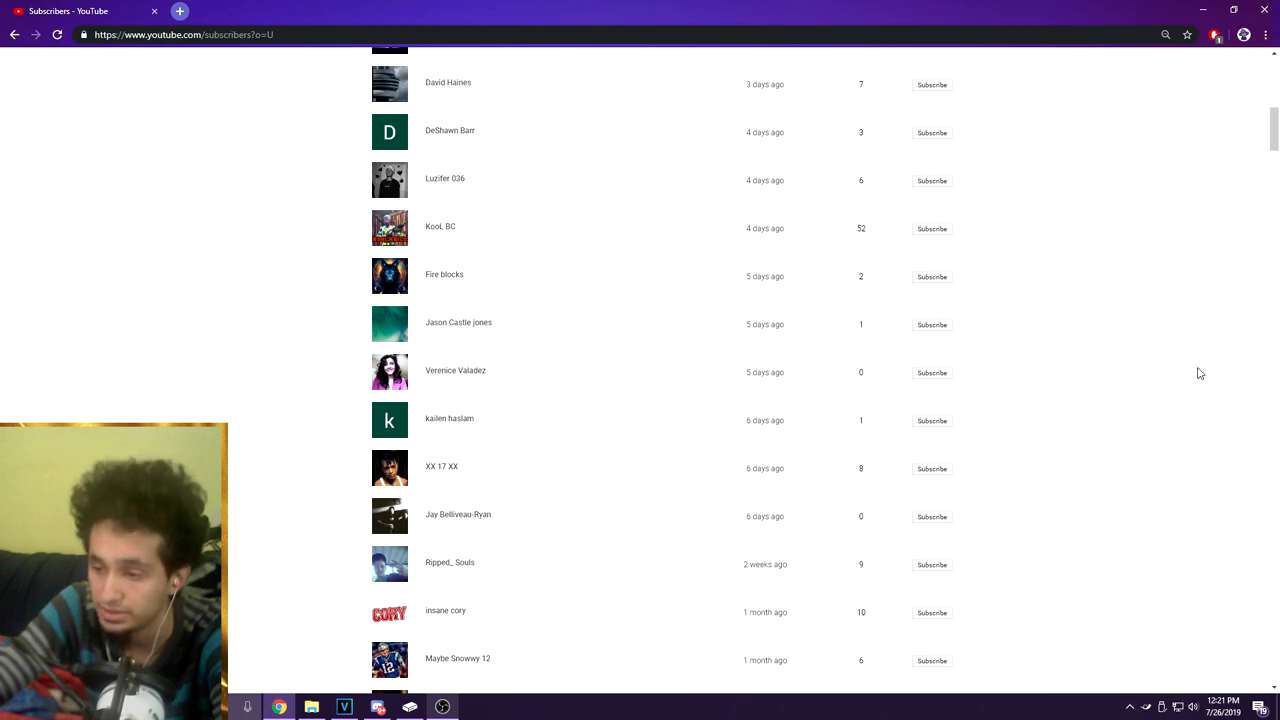
scroll("down", 3)
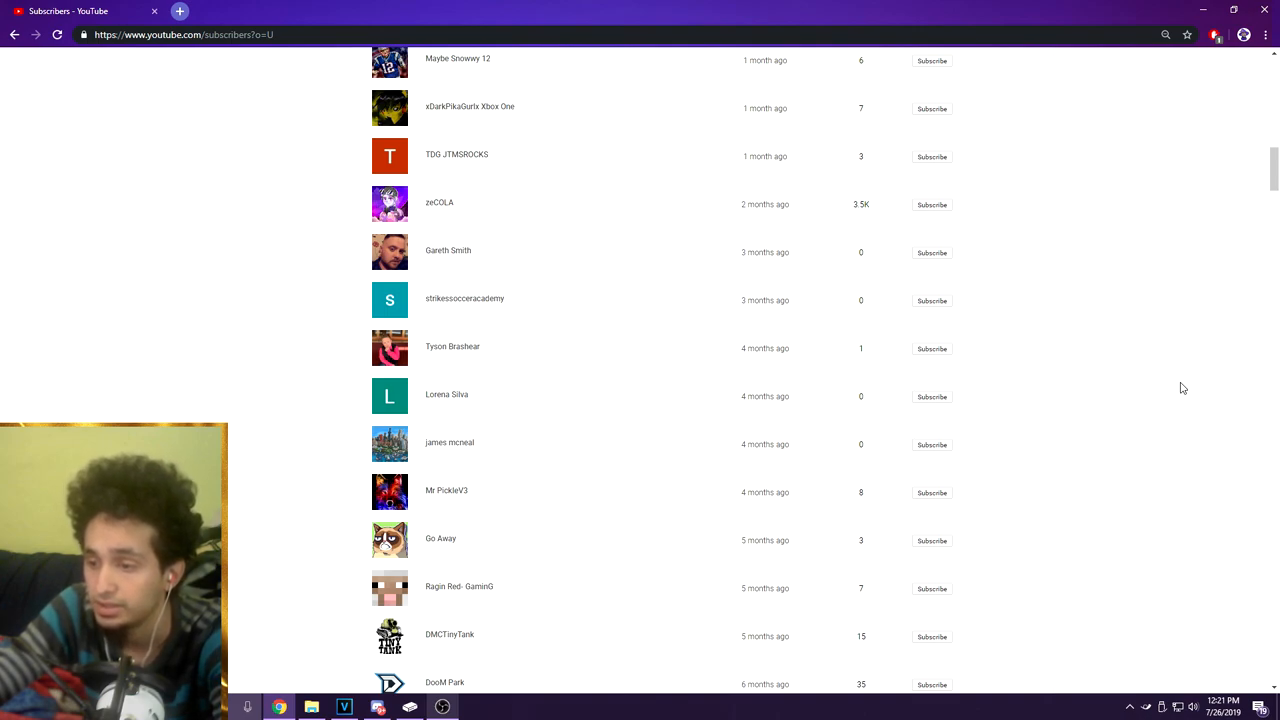
Scroll further down the list to subscribers from eight to nine months ago.
scroll("down", 3)
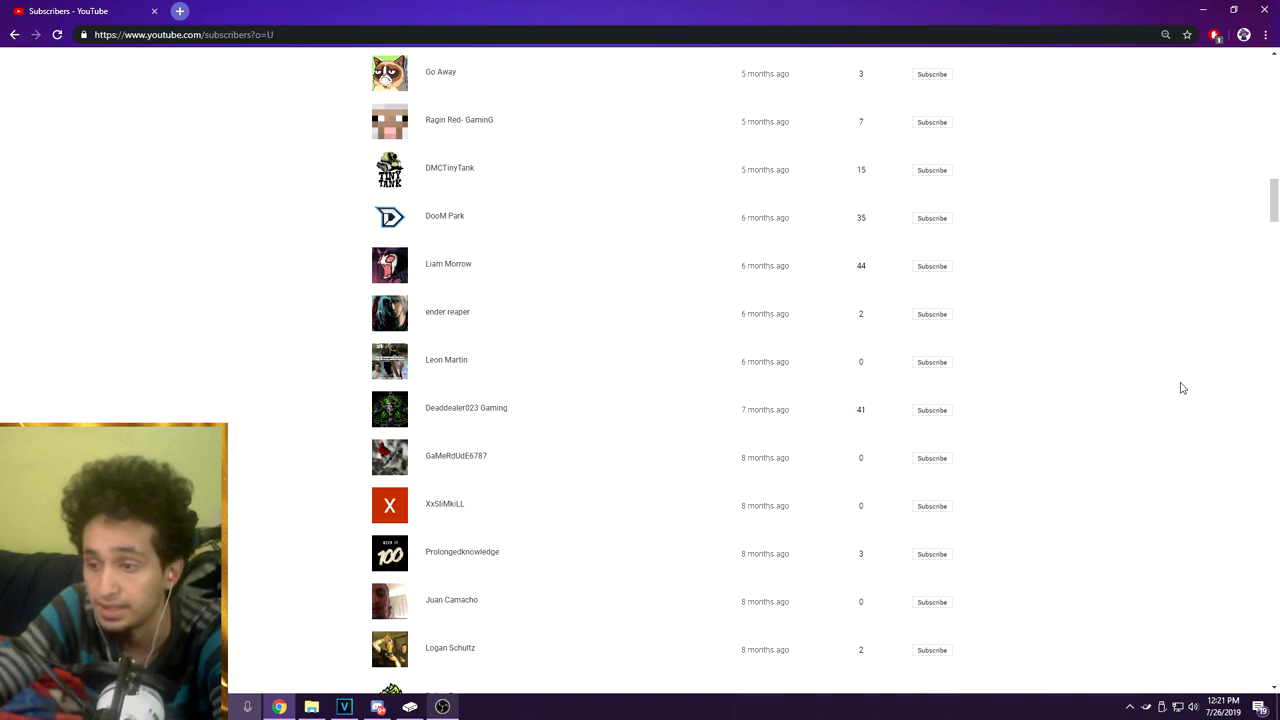
scroll("down", 3)
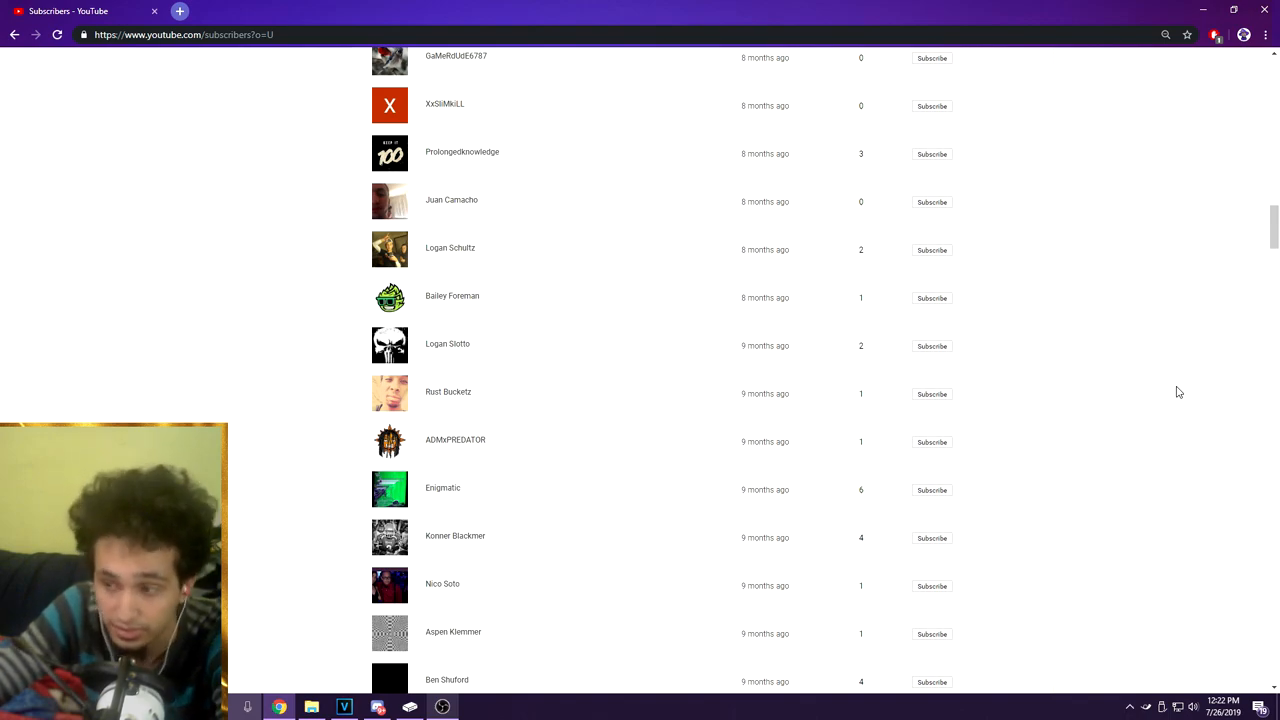
scroll("down", 3)
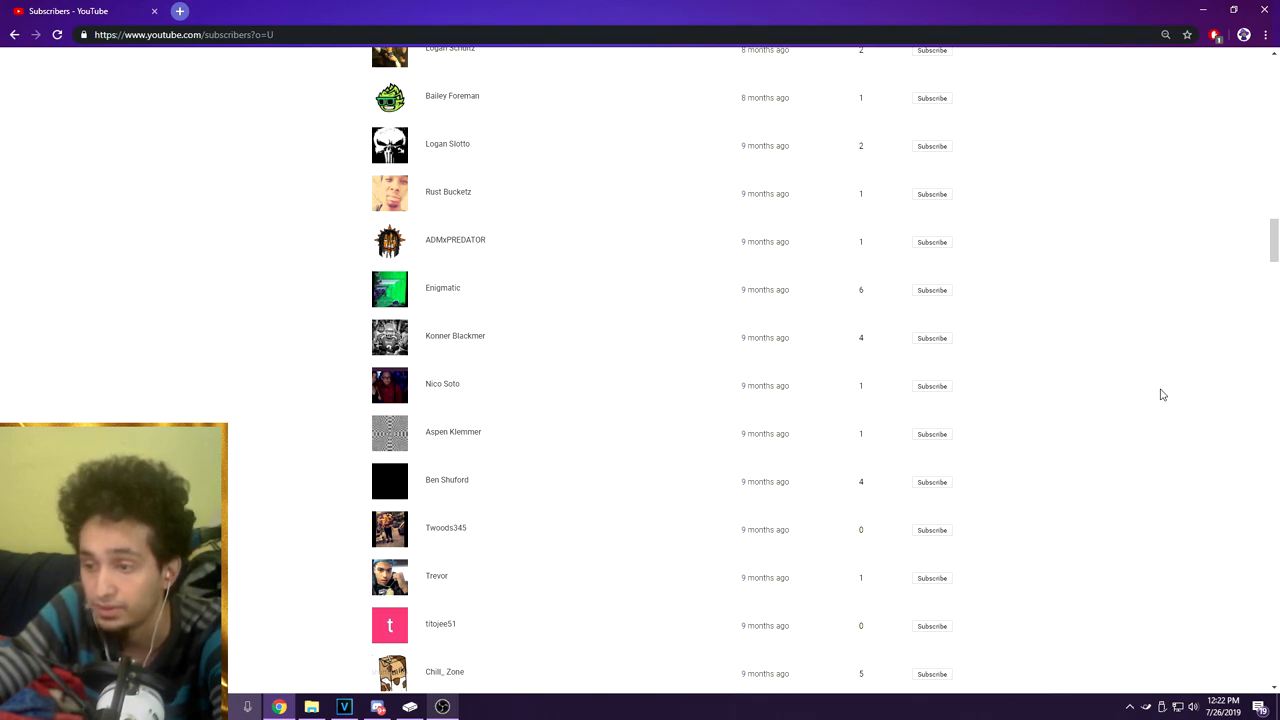
Scroll down the list past the nine-month mark to subscribers from about a year ago.
scroll("down", 3)
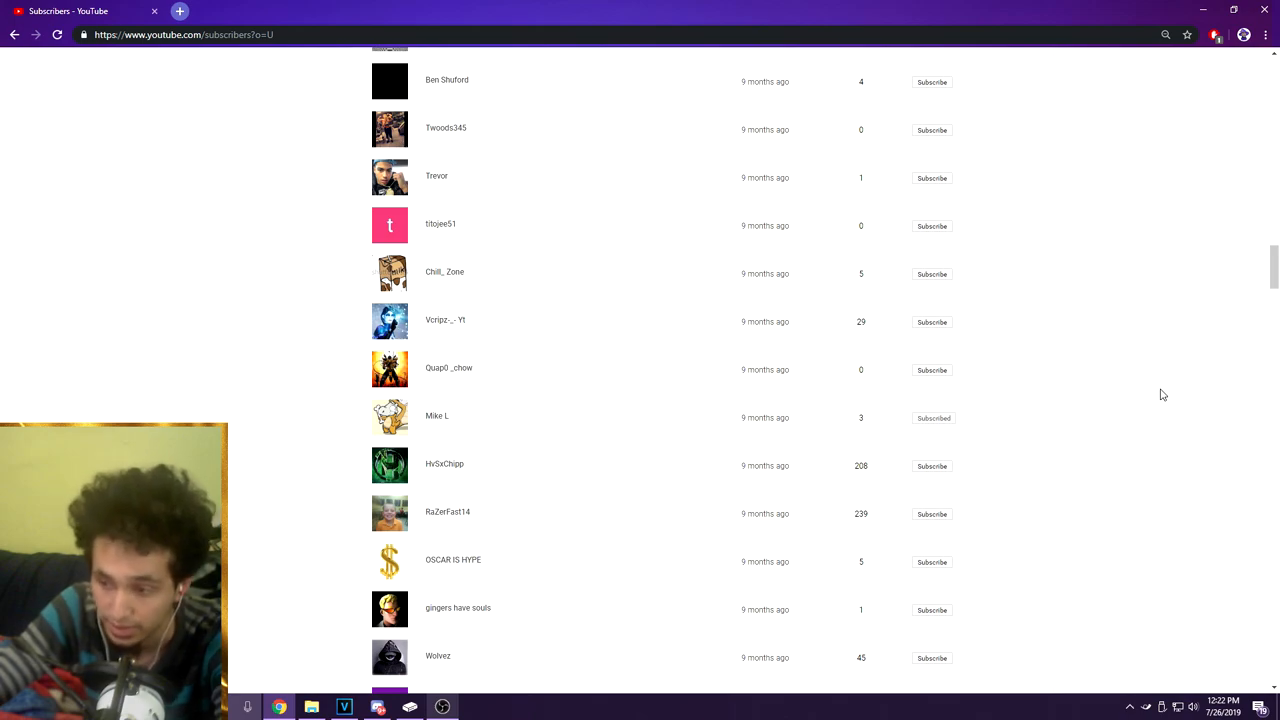
scroll("down", 3)
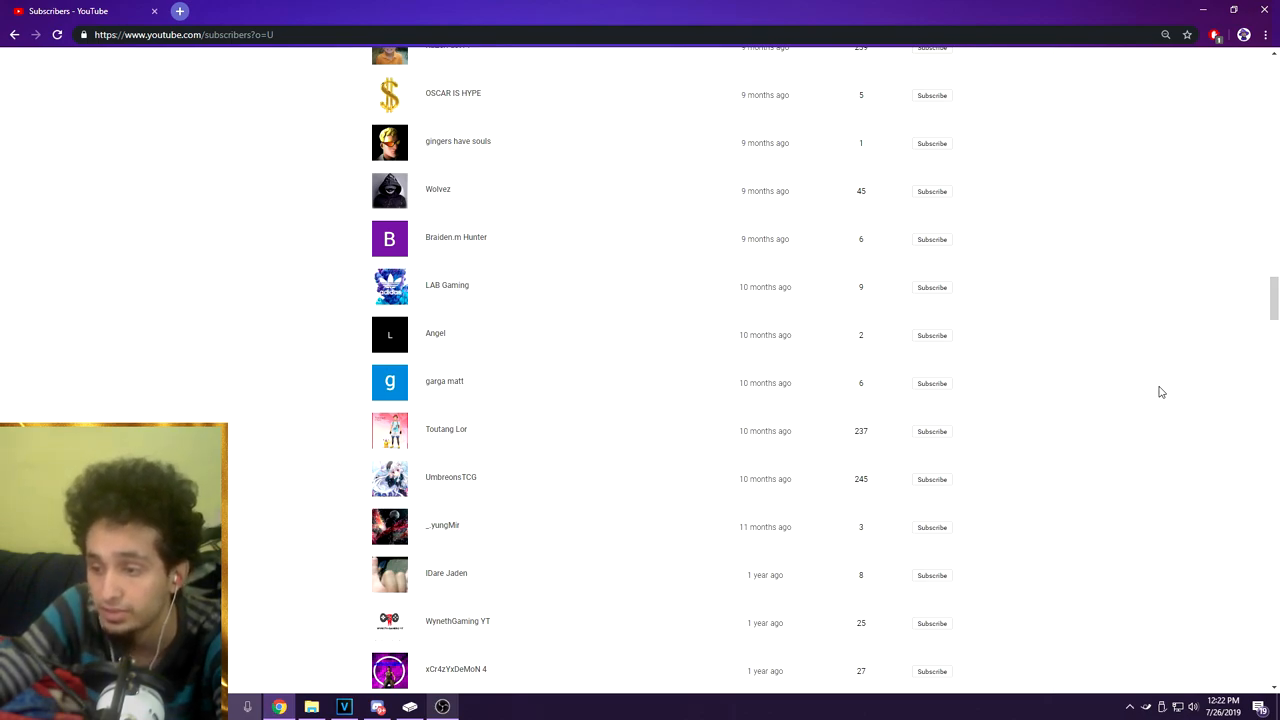
scroll("down", 3)
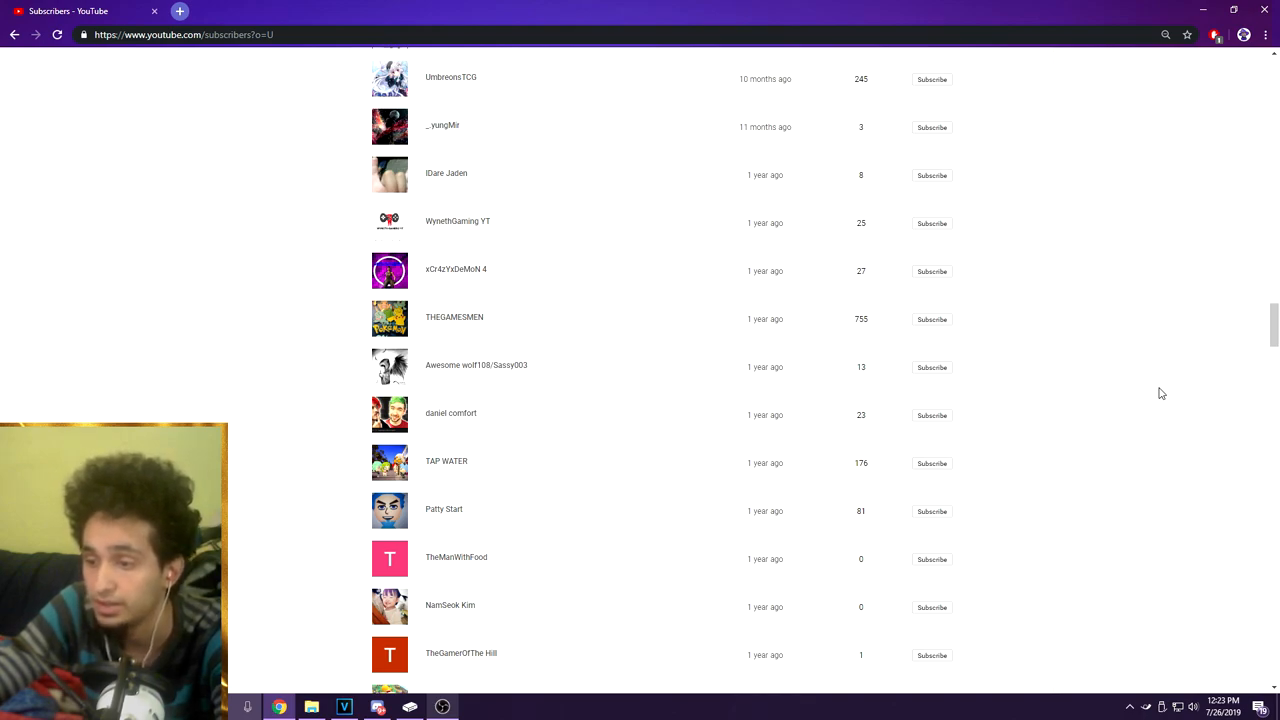
scroll("down", 3)
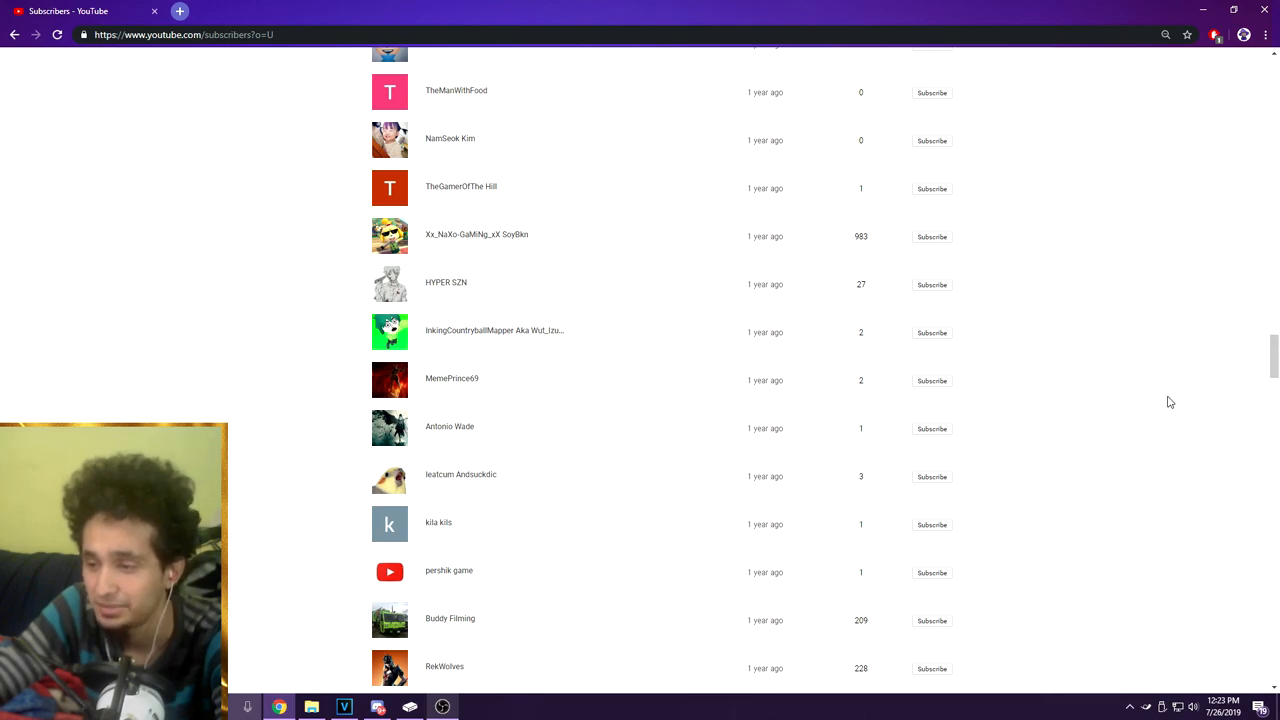
scroll("down", 3)
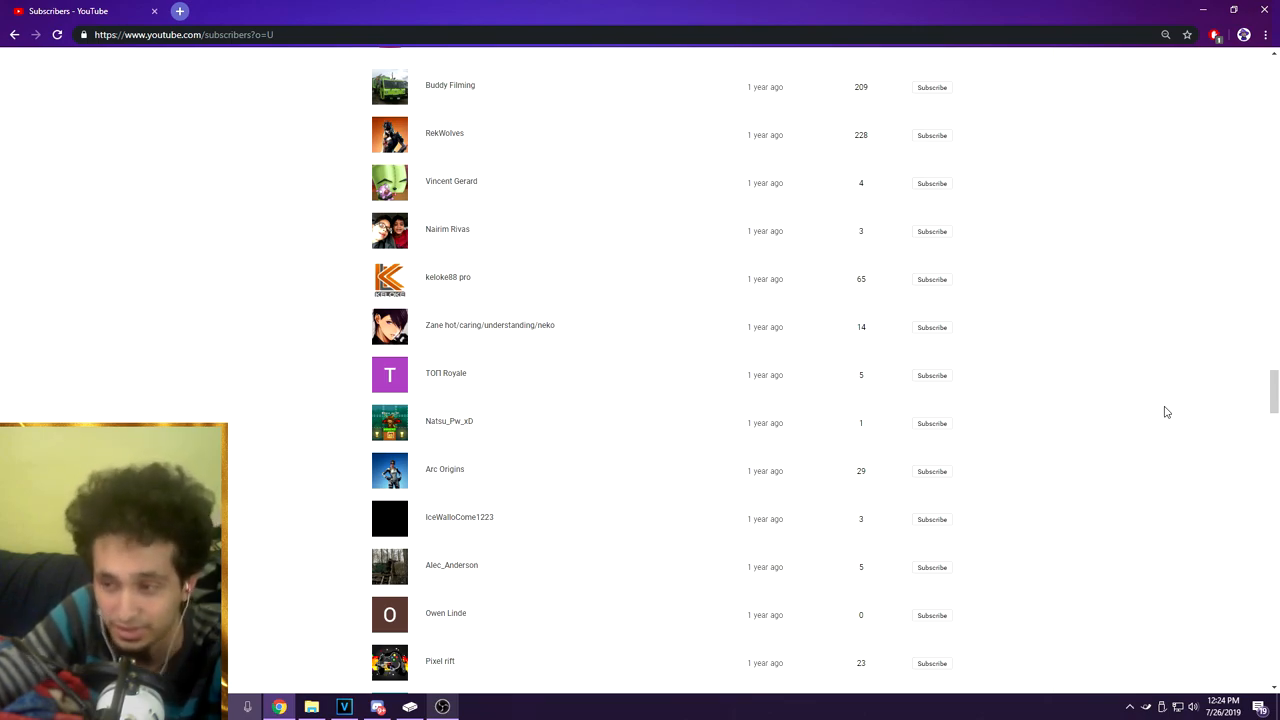
mouse_move(1160, 408)
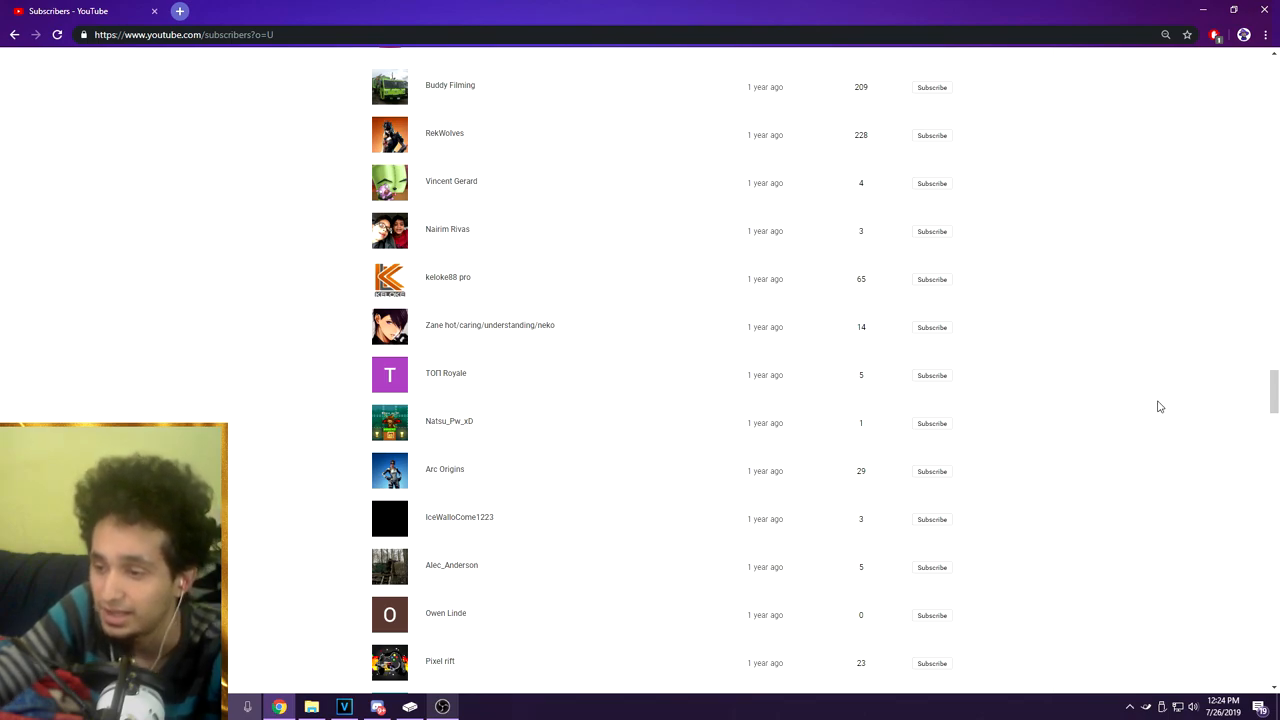
scroll("down", 3)
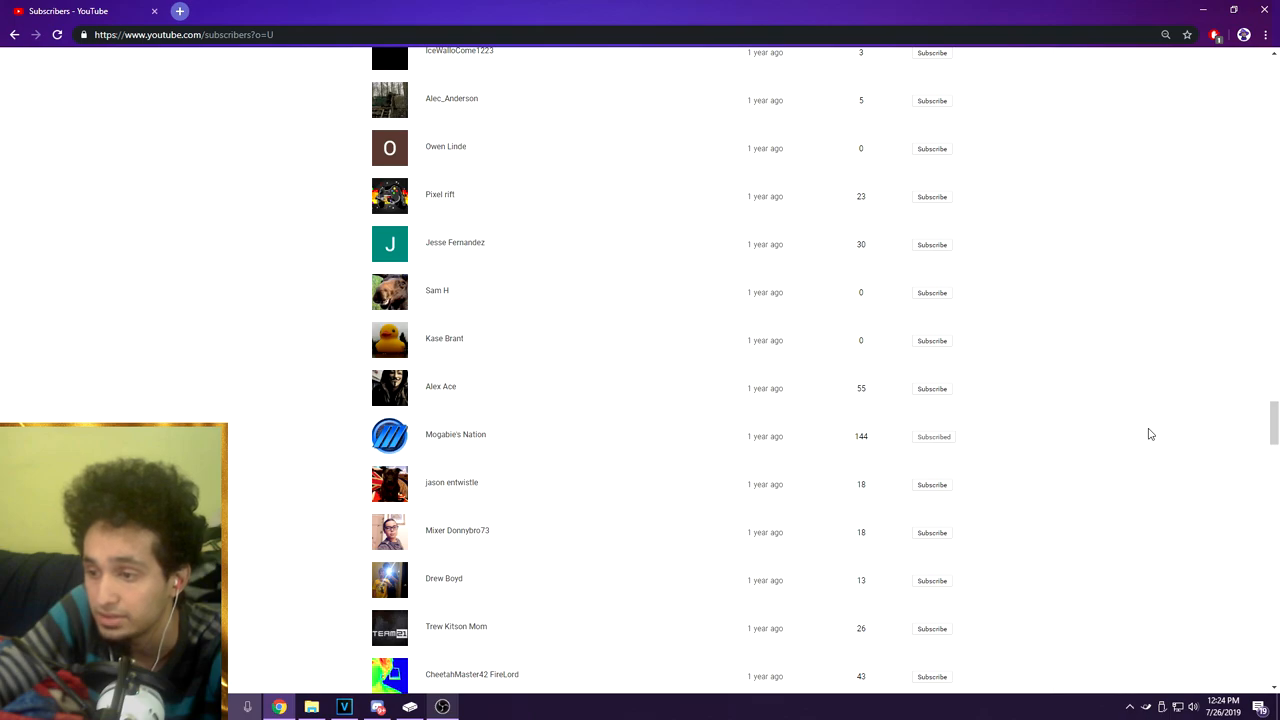
Scroll through the one-year-ago group until '2 years ago' subscribers appear.
scroll("down", 3)
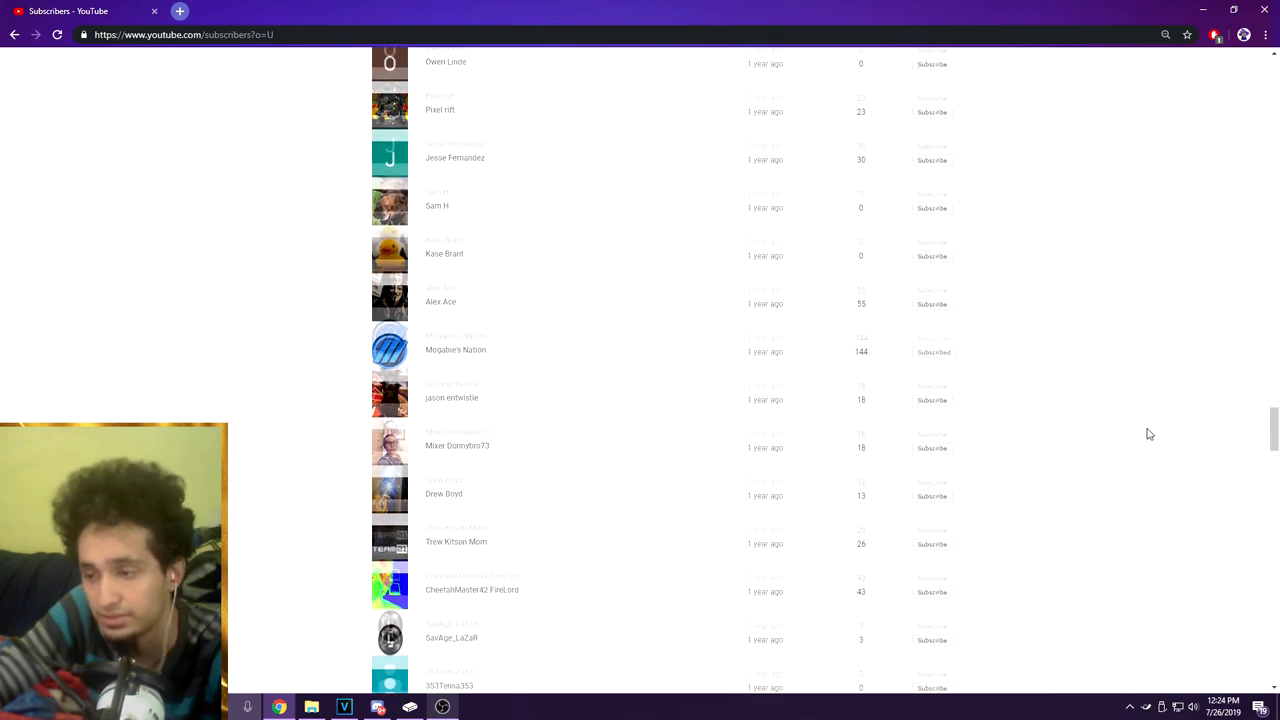
scroll("down", 3)
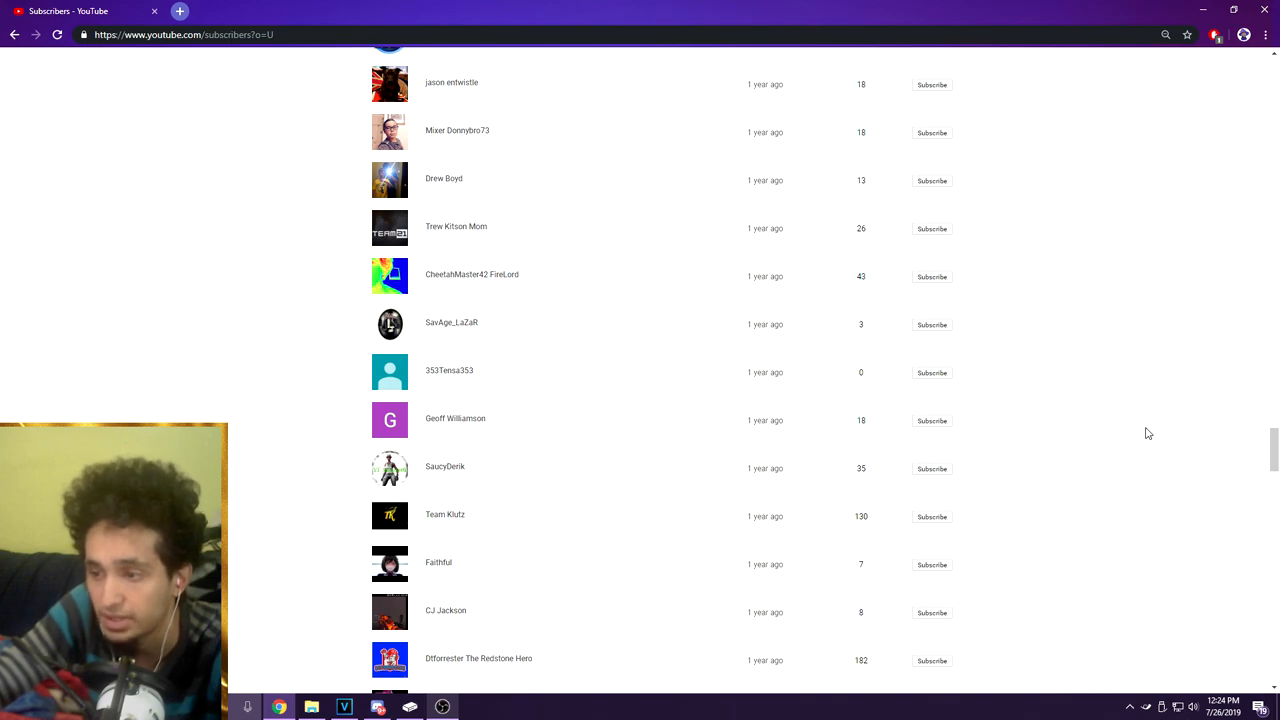
scroll("down", 3)
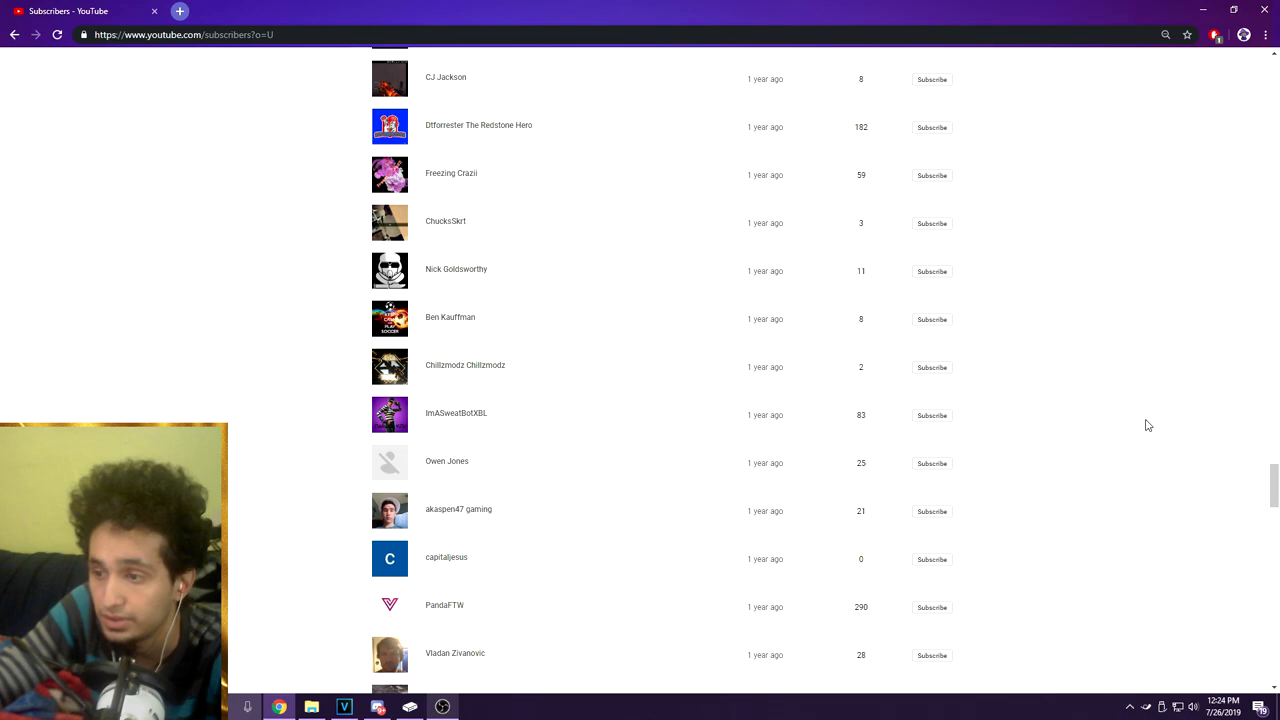
scroll("down", 3)
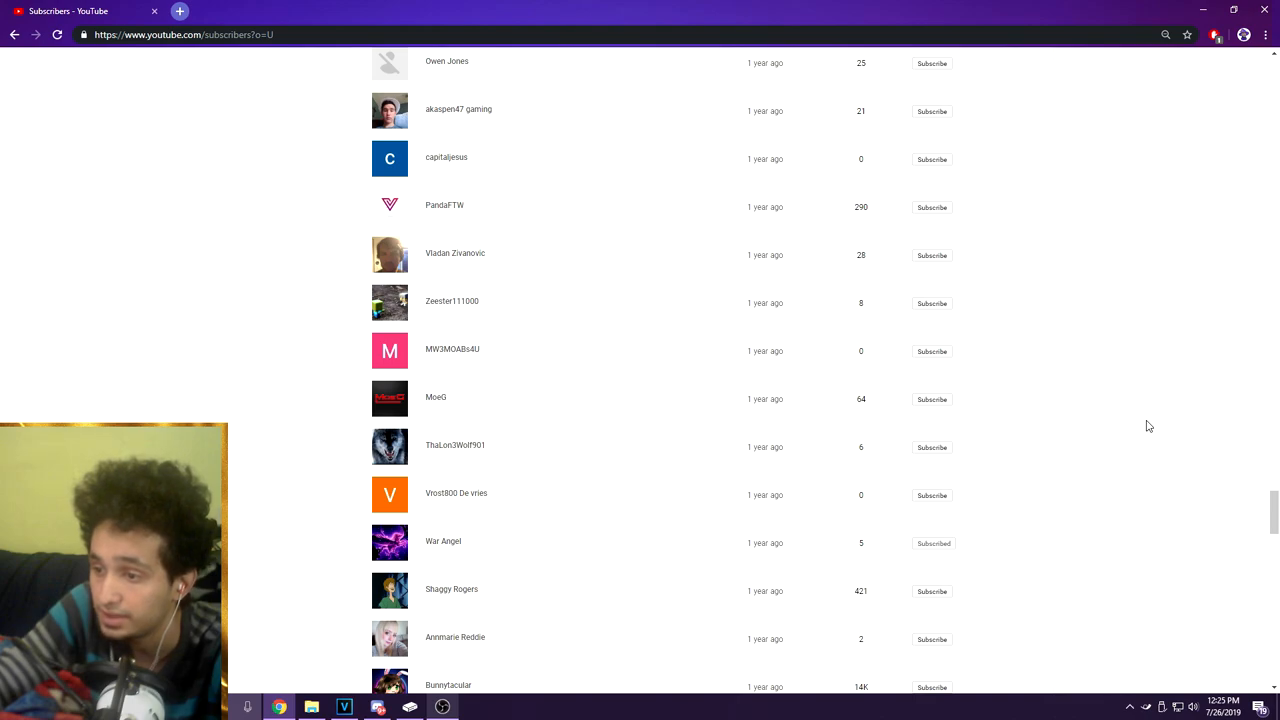
scroll("down", 3)
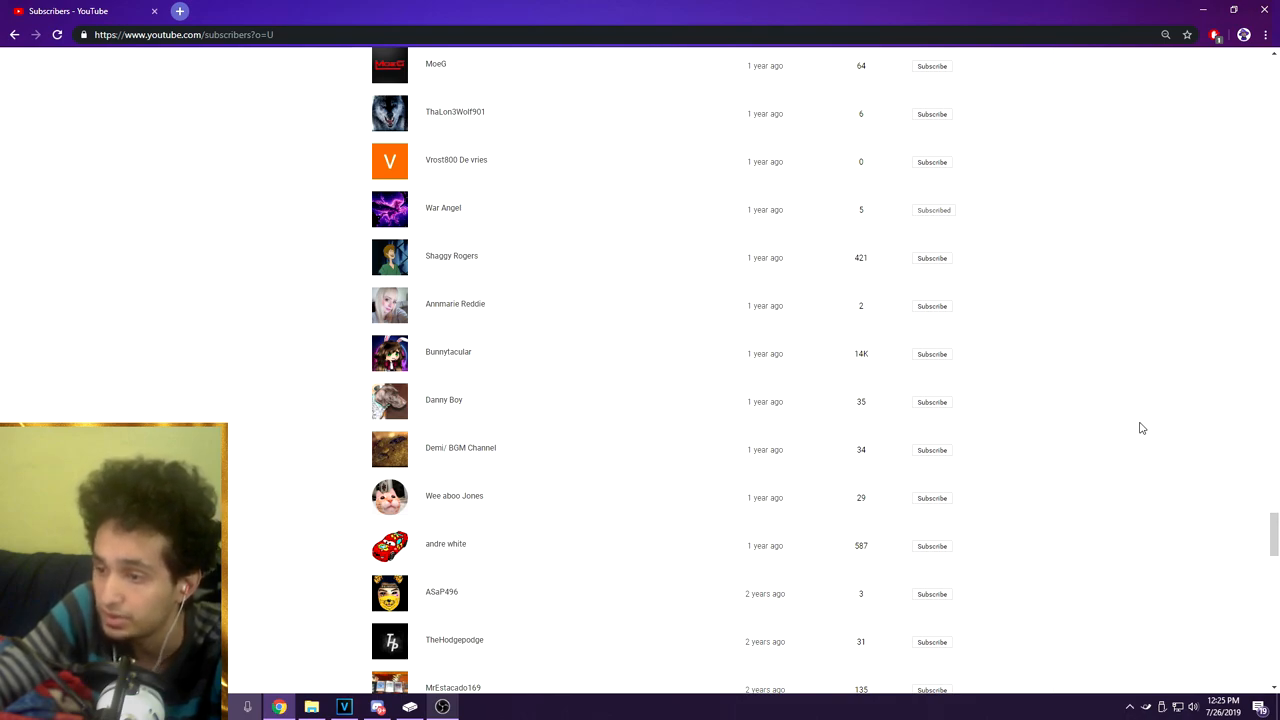
Scroll to the bottom of the list, showing the oldest two-years-ago subscribers and the footer.
scroll("down", 3)
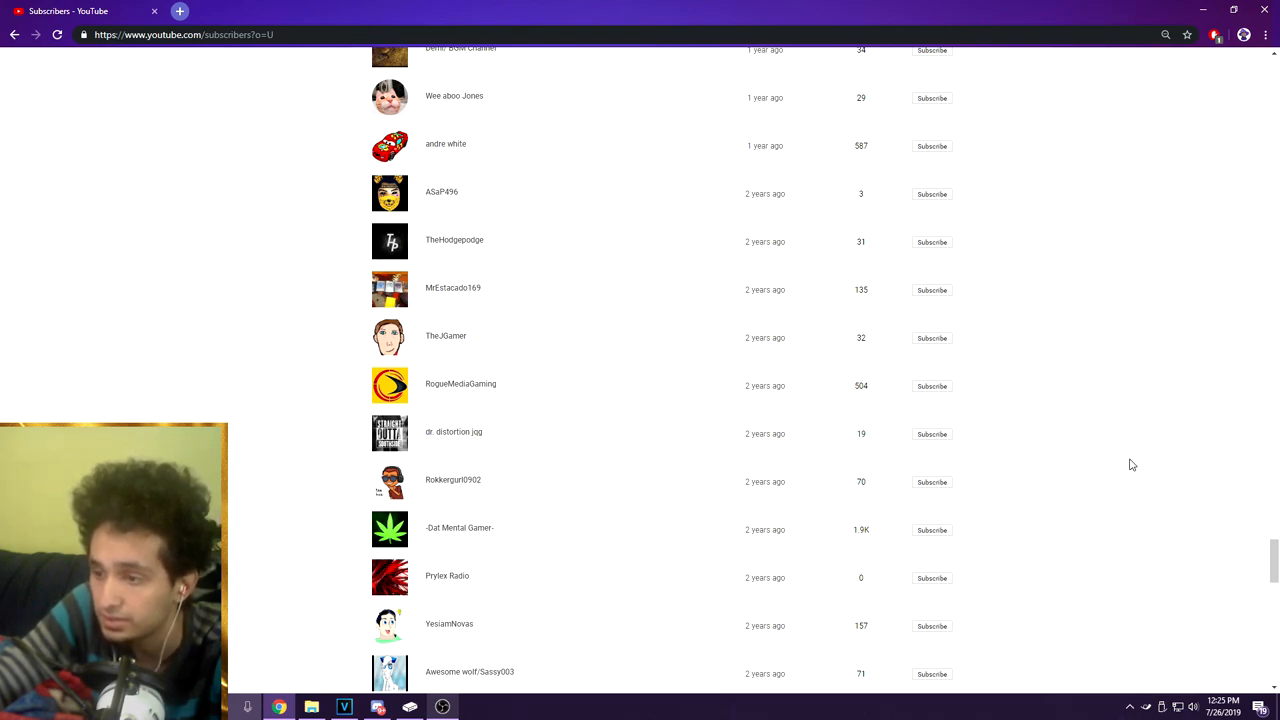
scroll("down", 3)
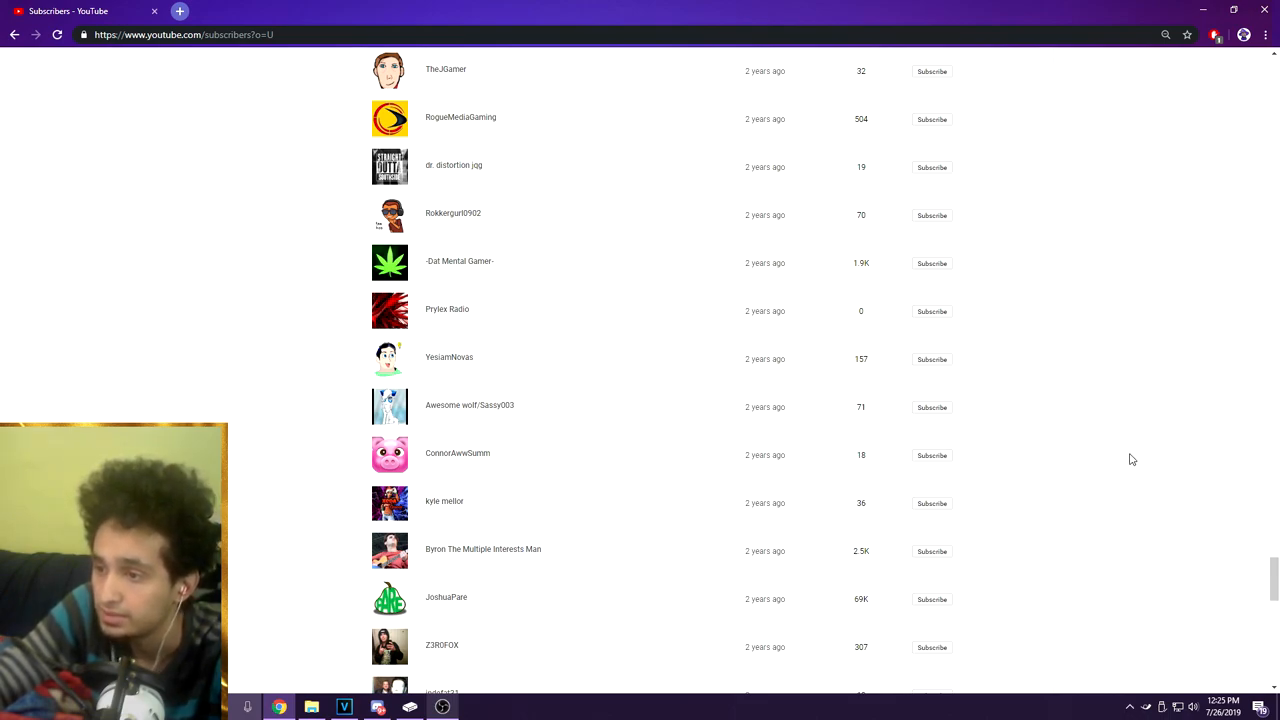
mouse_move(1100, 450)
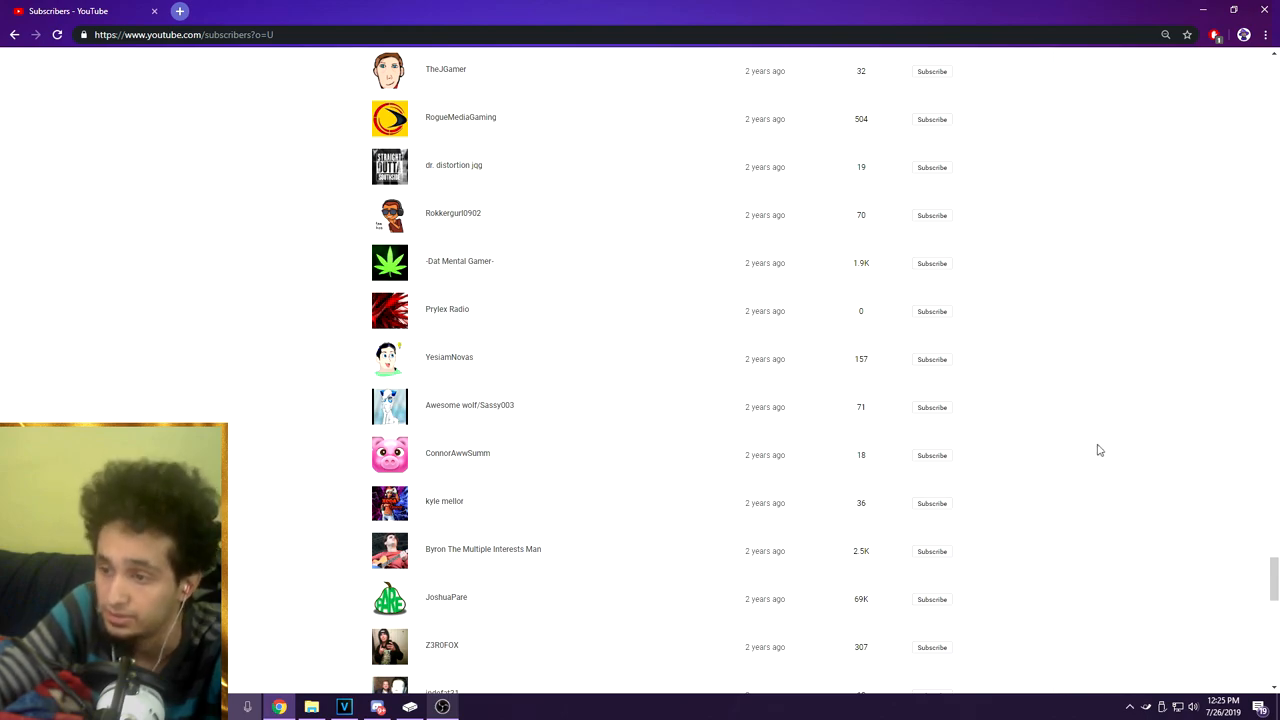
scroll("down", 3)
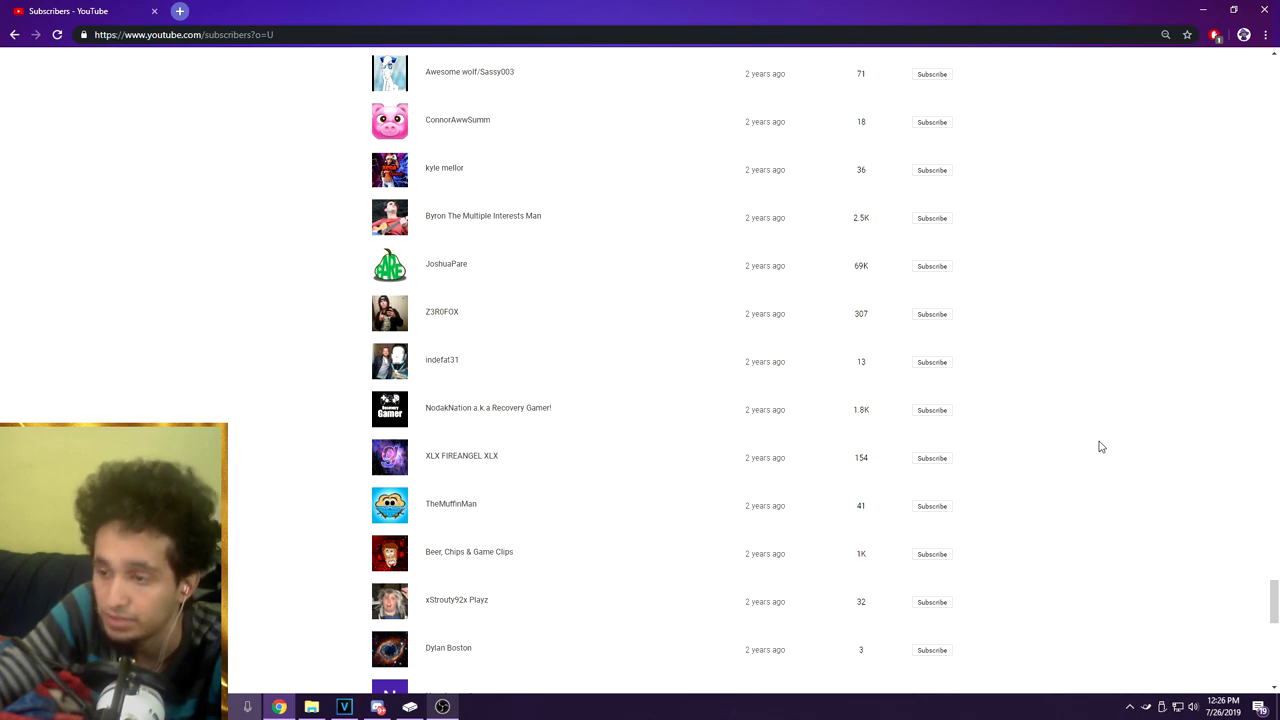
scroll("down", 3)
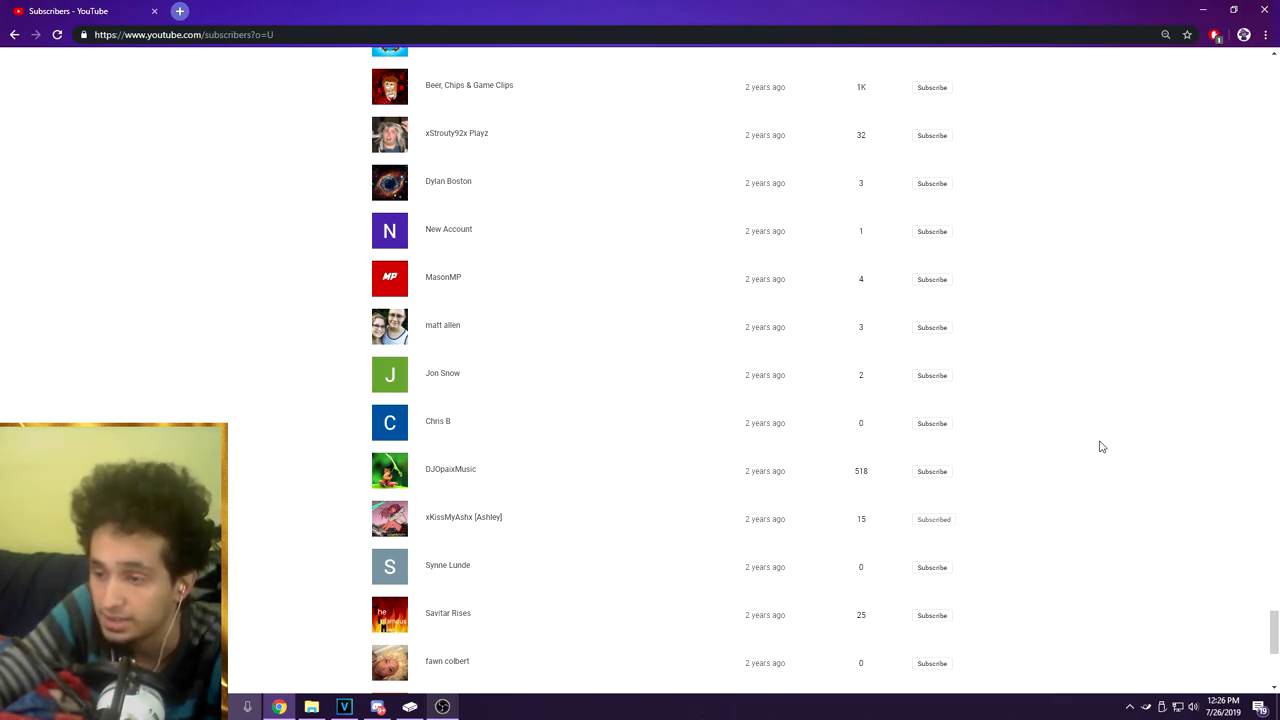
scroll("down", 3)
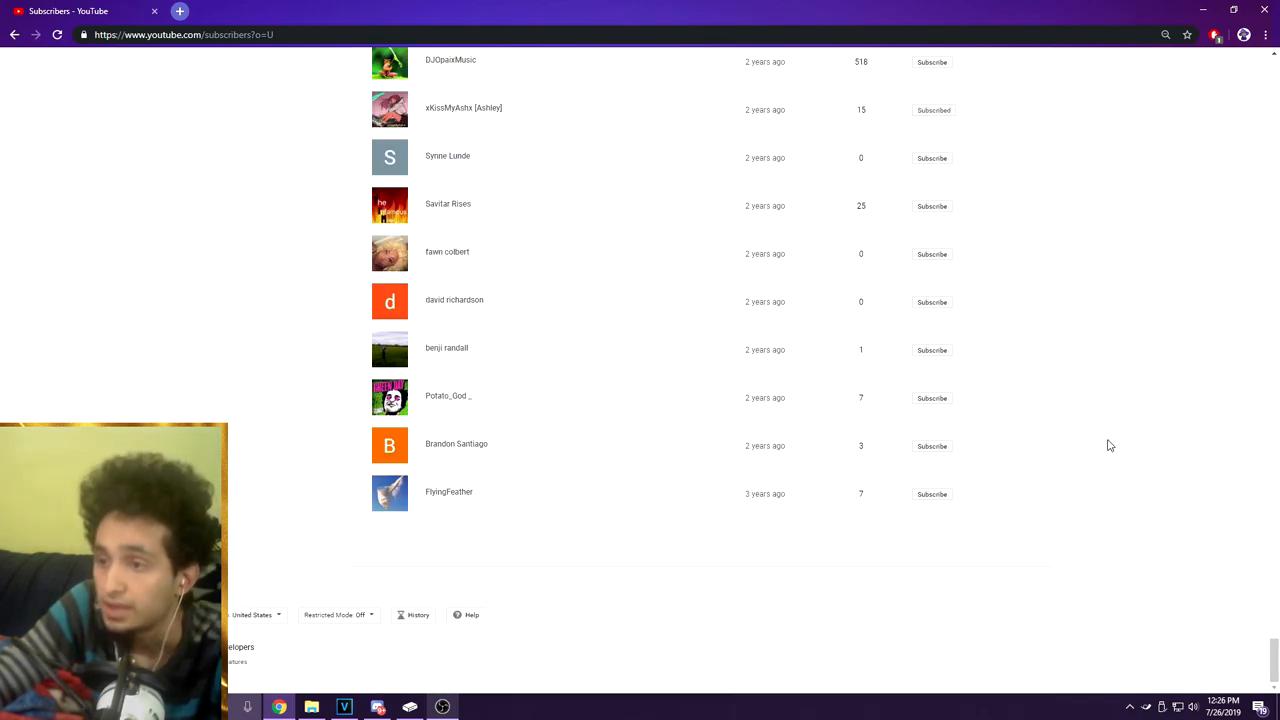